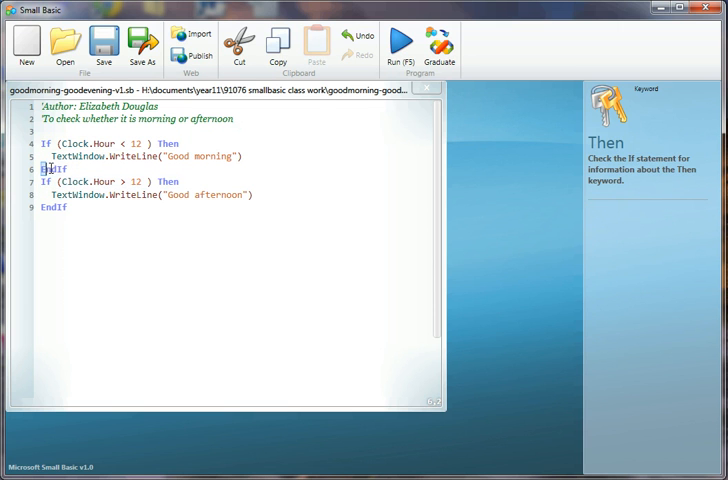
Replace the first EndIf and second If with Else to join the morning and afternoon branches.
double_click(54, 168)
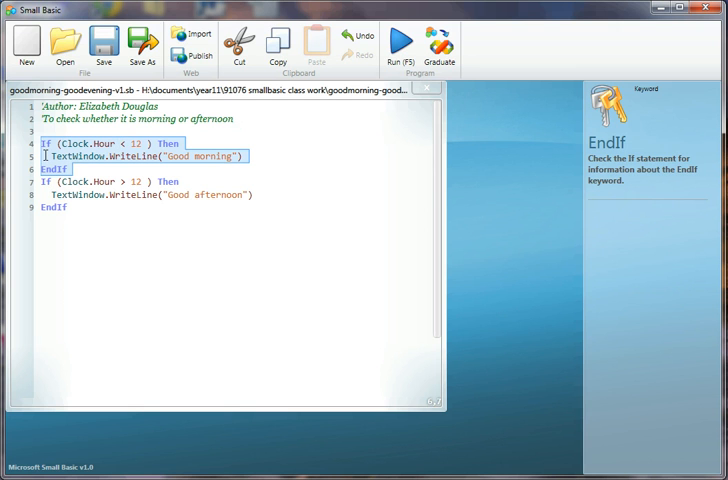
left_click(254, 156)
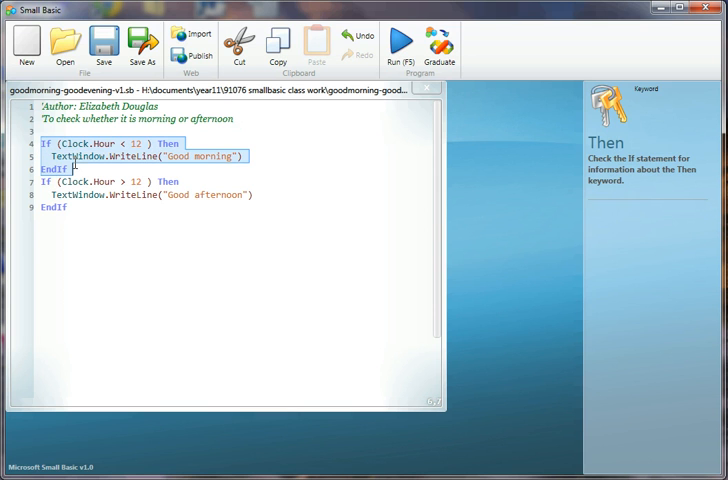
left_click(54, 168)
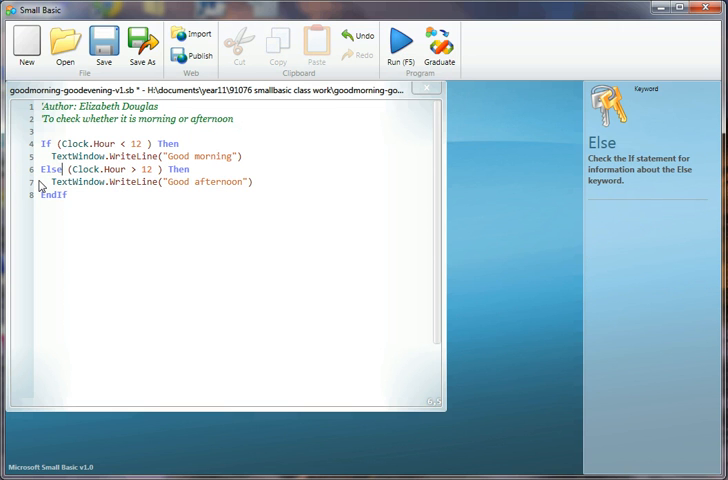
Delete the leftover '(Clock.Hour > 12) Then' and blank line, tidying the Good afternoon WriteLine.
key("Enter")
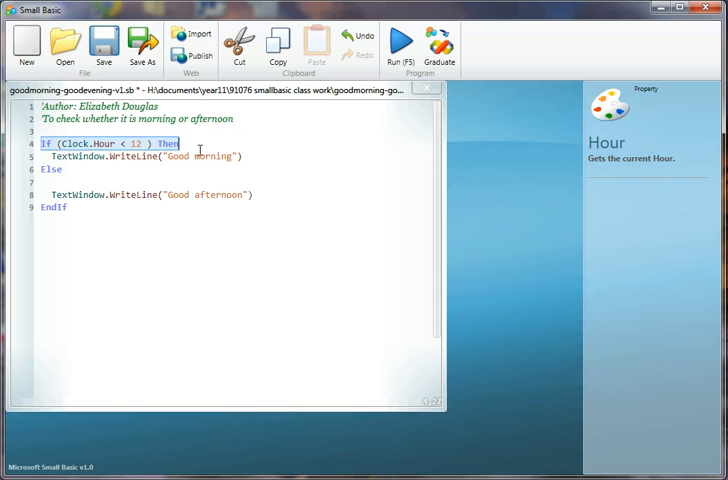
left_click(52, 168)
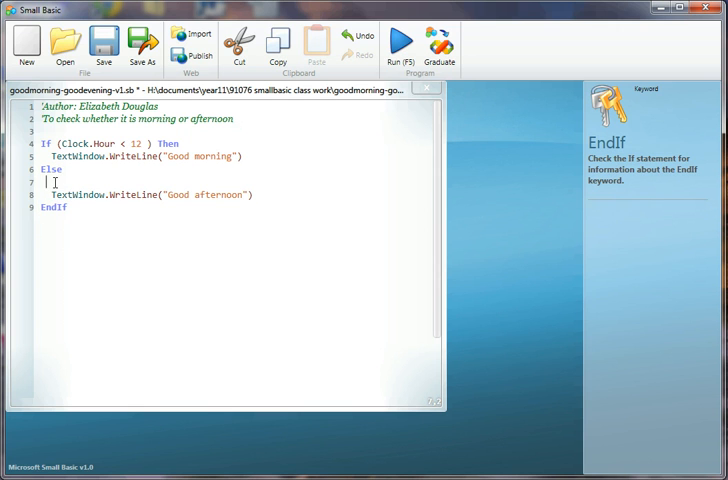
key("Backspace")
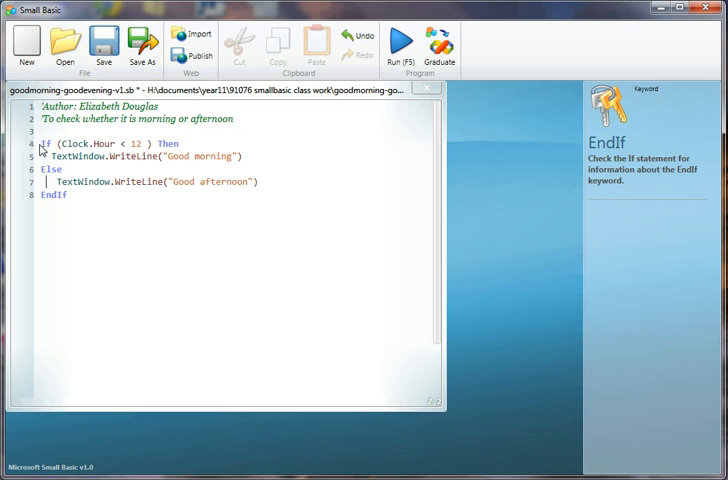
triple_click(100, 144)
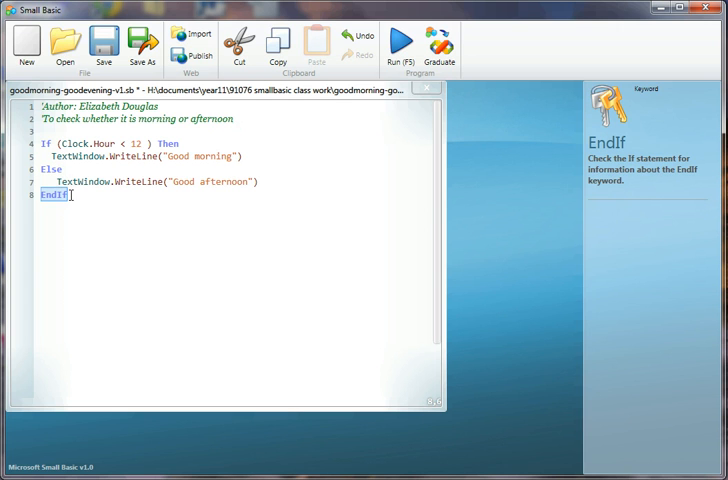
Check the closing EndIf and start saving the program under a new name.
double_click(54, 196)
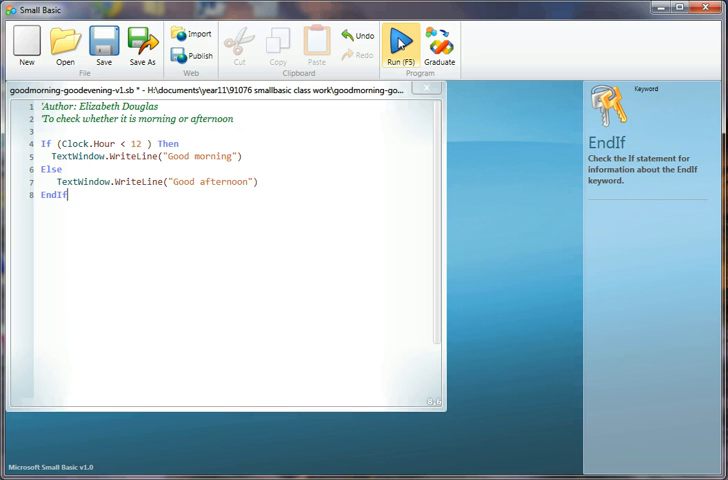
left_click(396, 42)
type("g")
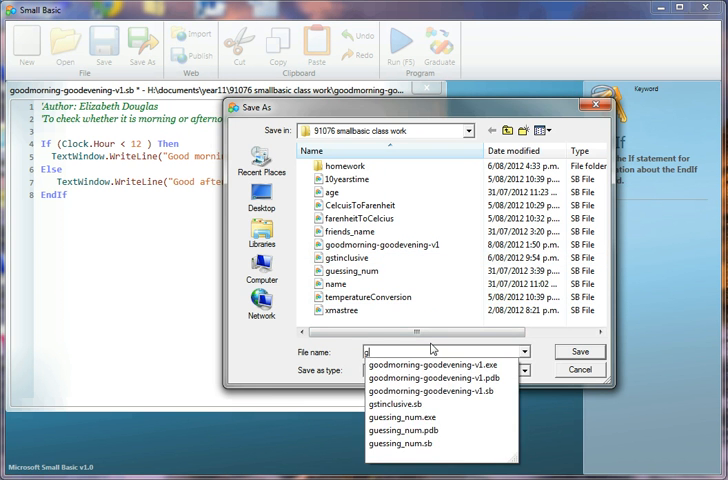
Save the program as goodmorning-goodevening-v2.
type("oodmorning-goodevening-v2")
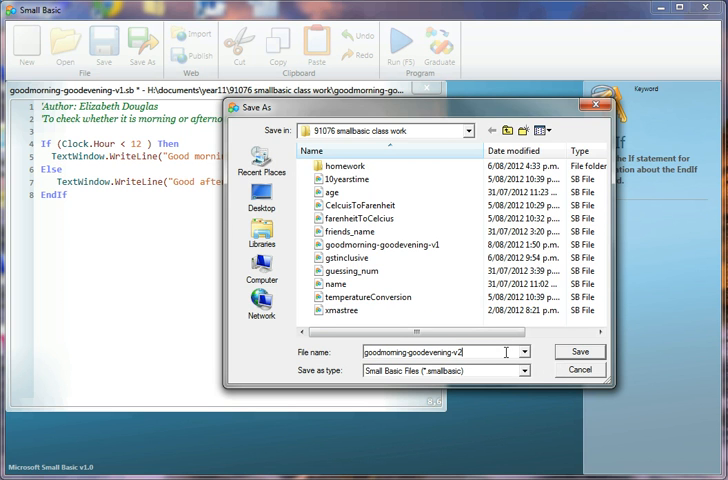
left_click(580, 352)
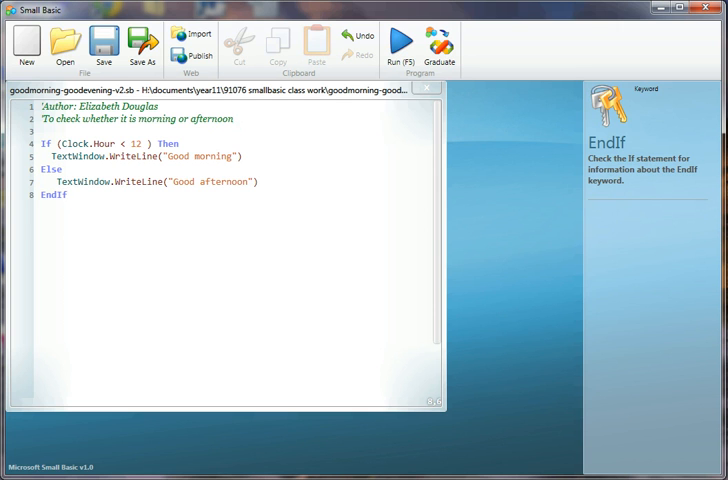
left_click(68, 194)
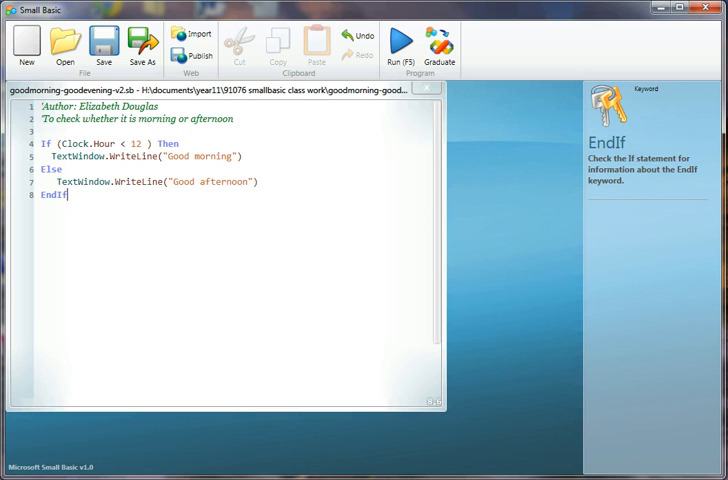